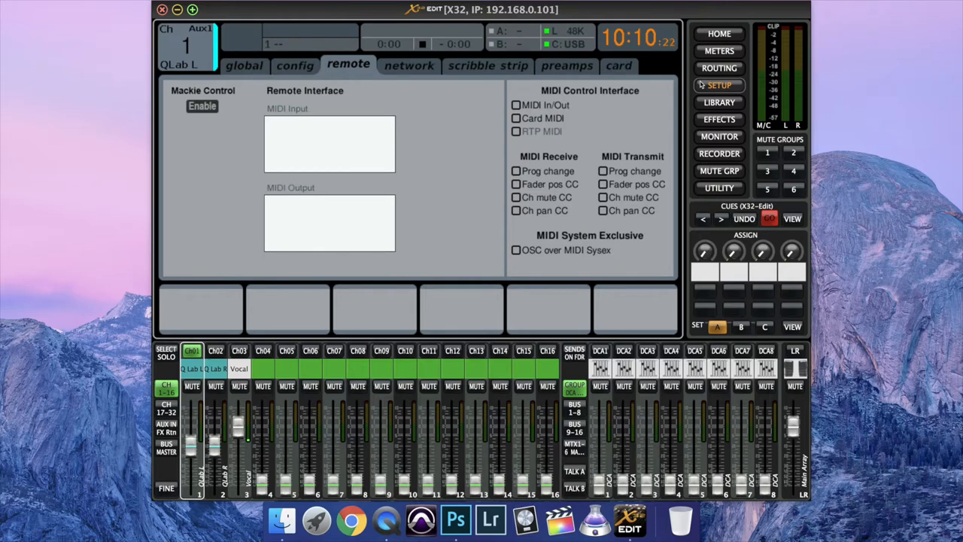
Show the cue list with A New Beginning and Rumble, then the workspace MIDI control settings
{"action": "left_click", "coordinate": [516, 118]}
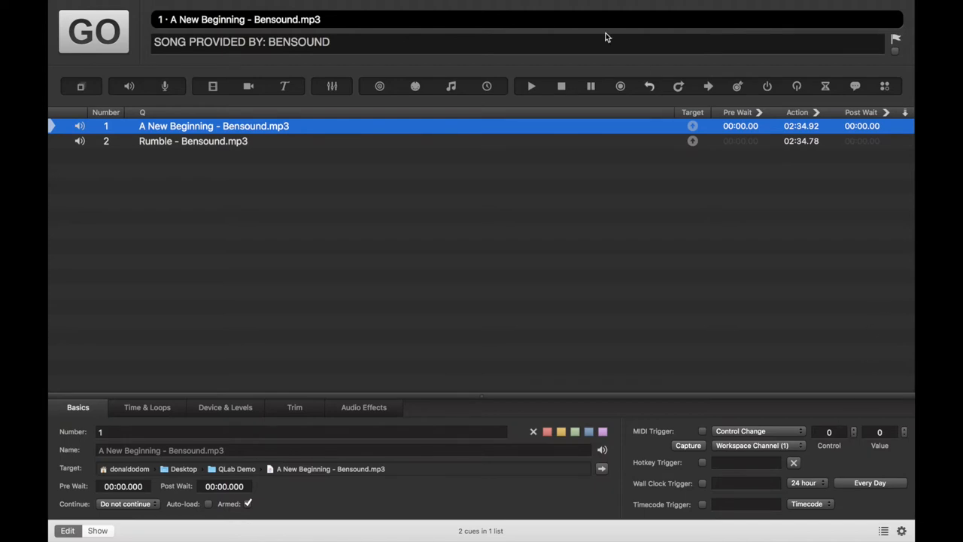
{"action": "mouse_move", "coordinate": [480, 6]}
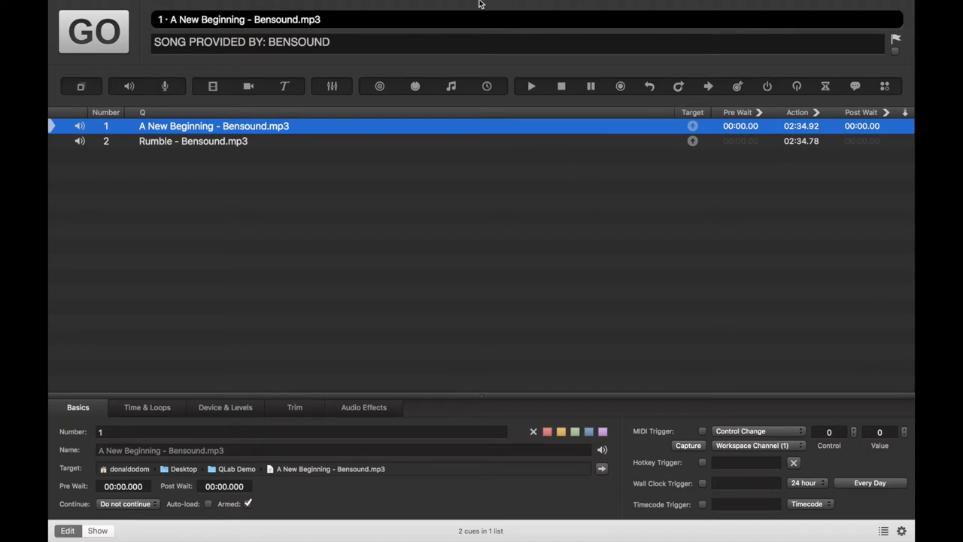
{"action": "left_click", "coordinate": [272, 6]}
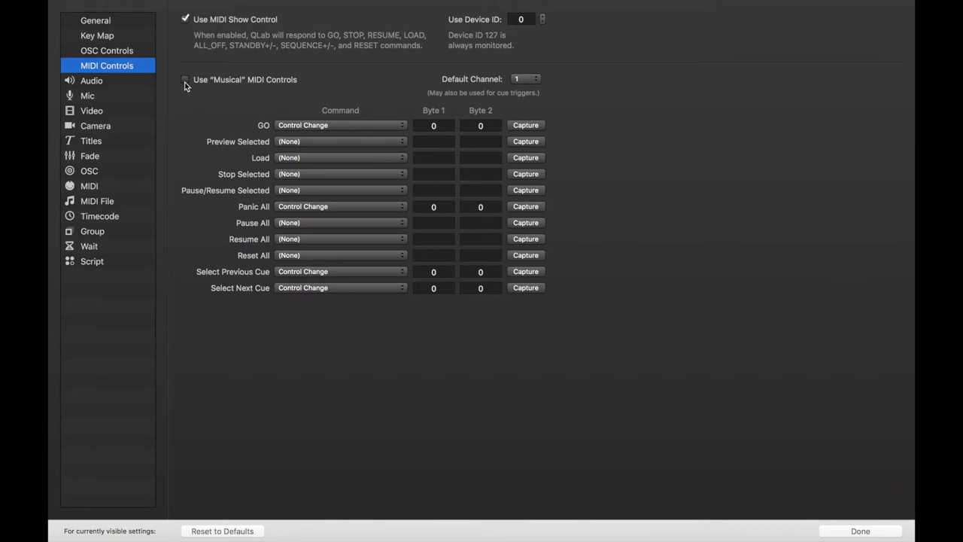
Enable Use "Musical" MIDI Controls alongside MIDI Show Control
{"action": "left_click", "coordinate": [185, 79]}
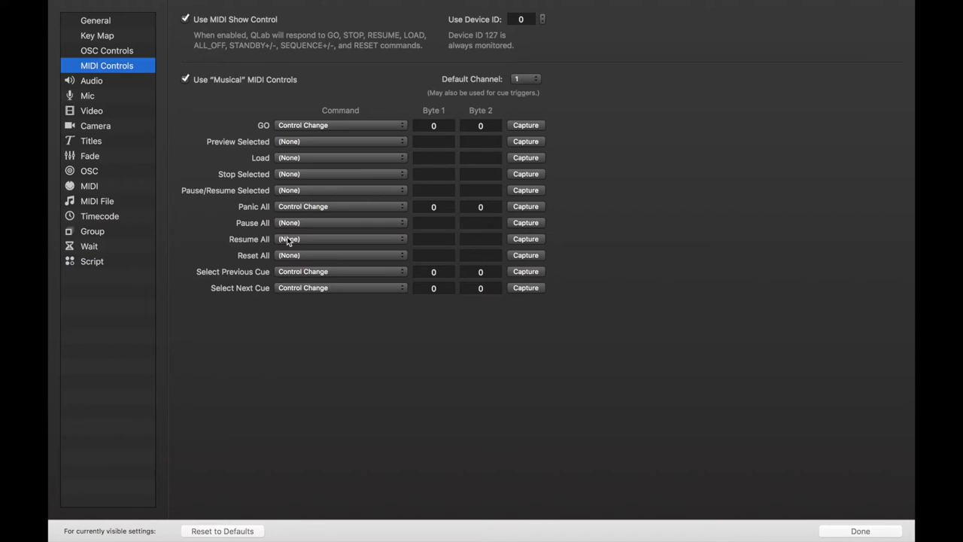
{"action": "mouse_move", "coordinate": [424, 335]}
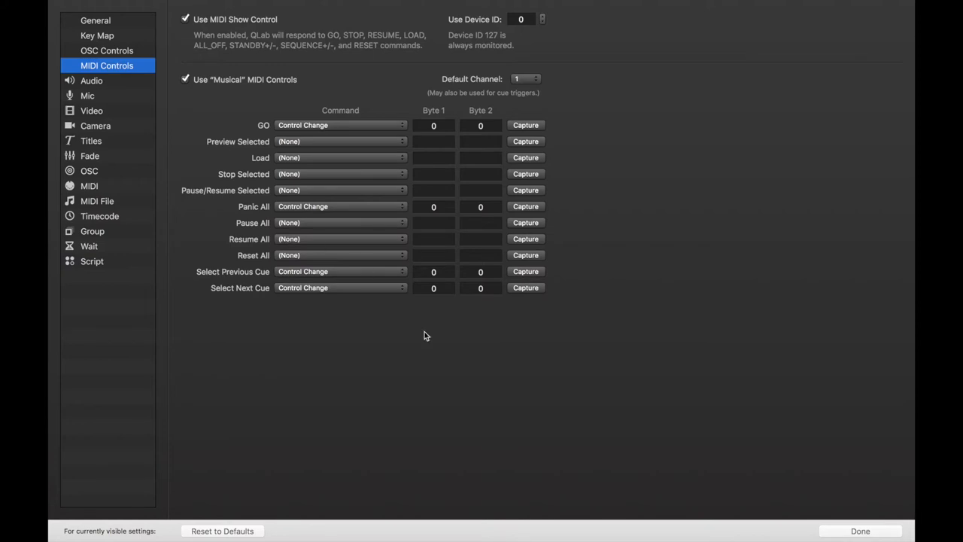
{"action": "mouse_move", "coordinate": [655, 359]}
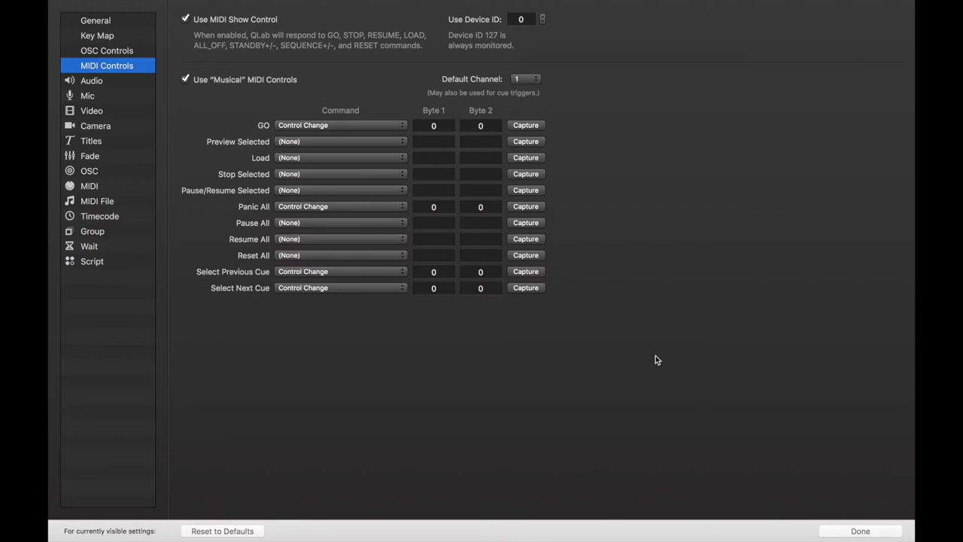
{"action": "mouse_move", "coordinate": [627, 194]}
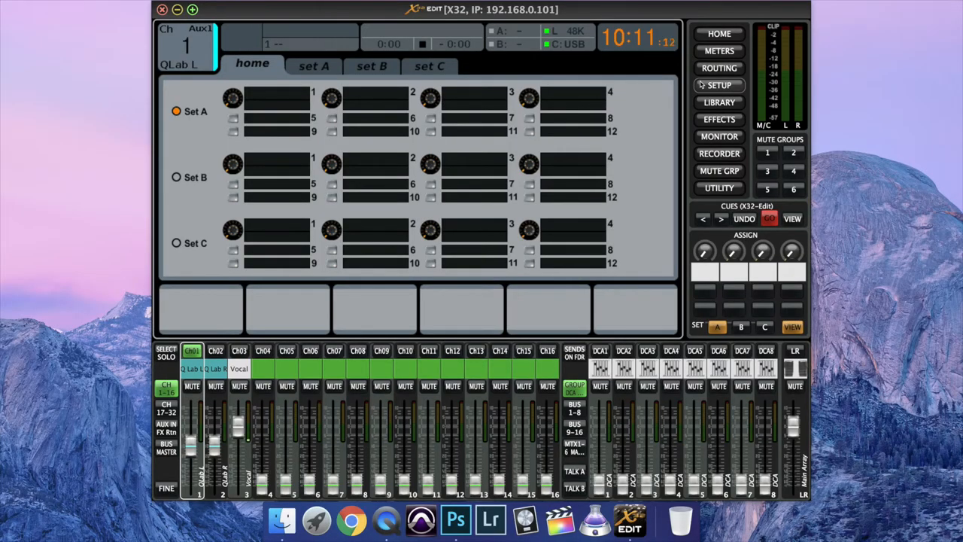
In set A, make Buttons 5, 6 and 7 Midi Push control changes 1, 2 and 3 on channel 1
{"action": "left_click", "coordinate": [313, 67]}
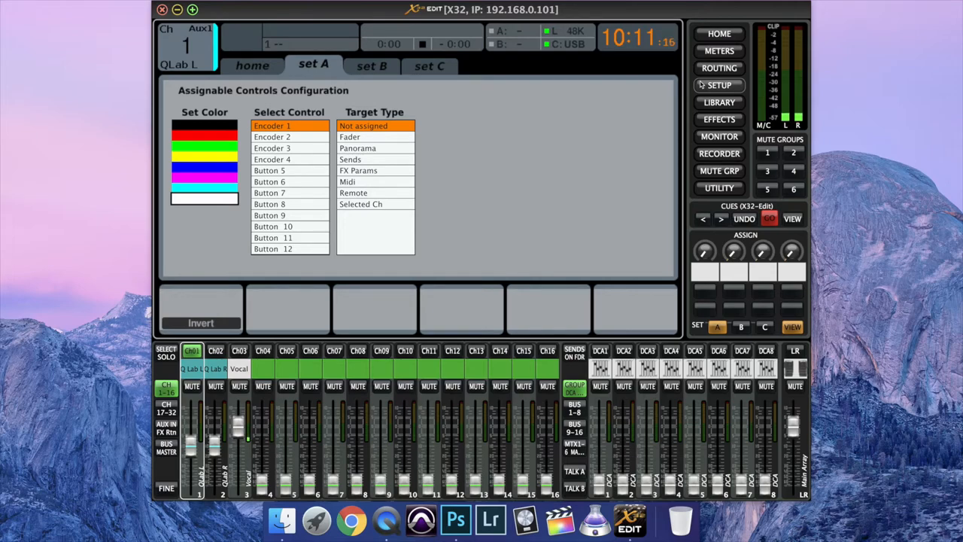
{"action": "left_click", "coordinate": [270, 170]}
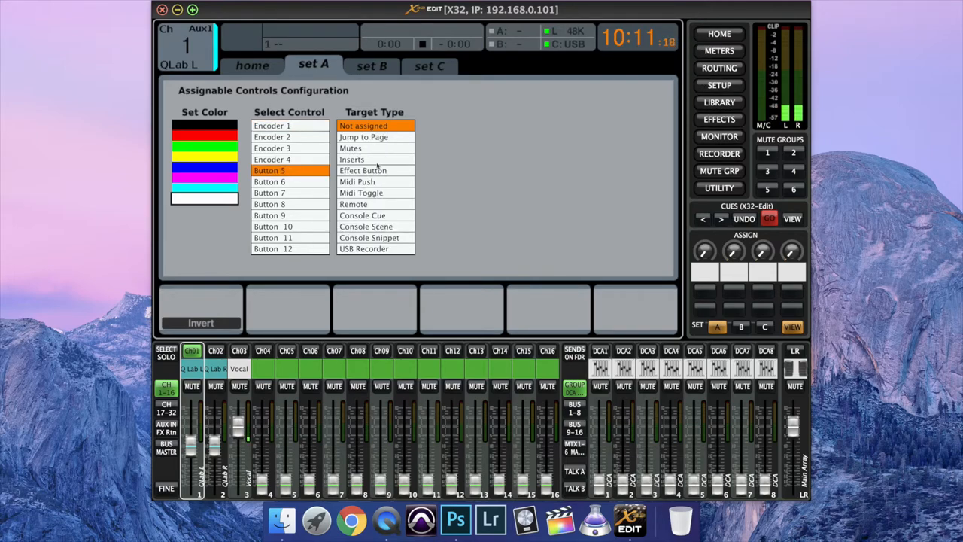
{"action": "left_click", "coordinate": [356, 180]}
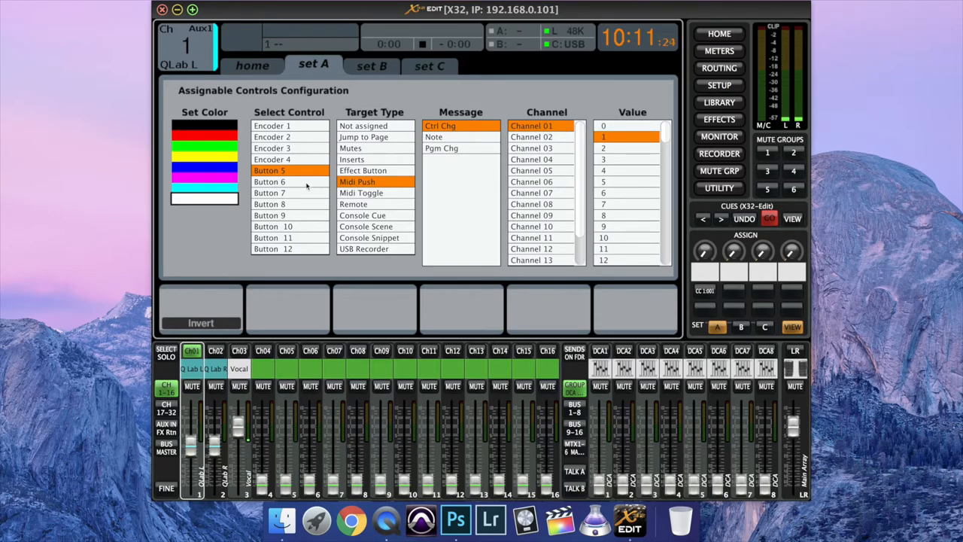
{"action": "left_click", "coordinate": [268, 180]}
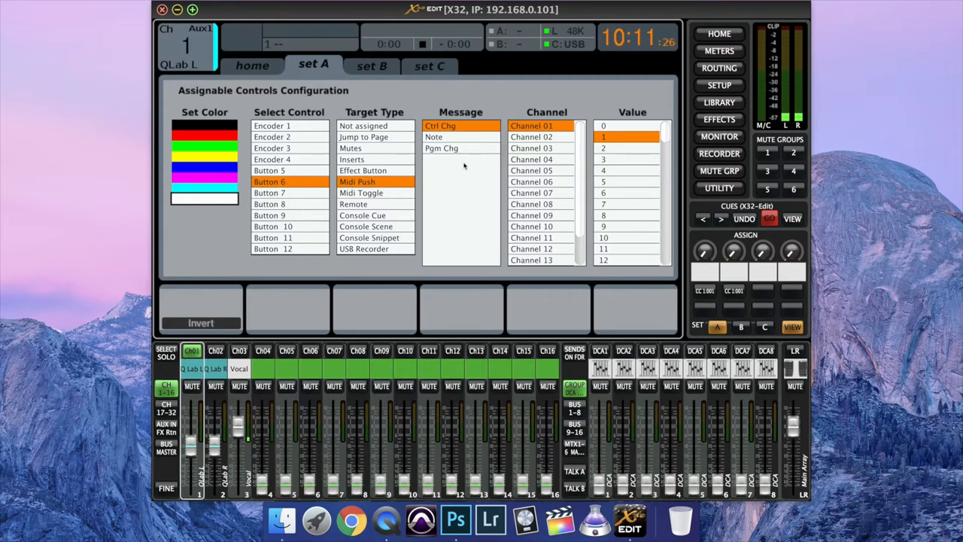
{"action": "left_click", "coordinate": [603, 148]}
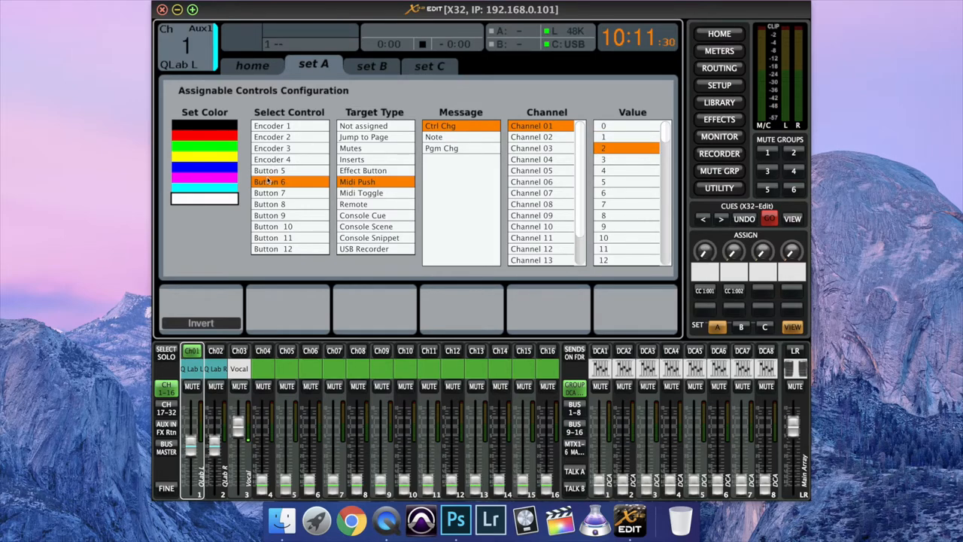
{"action": "left_click", "coordinate": [269, 192]}
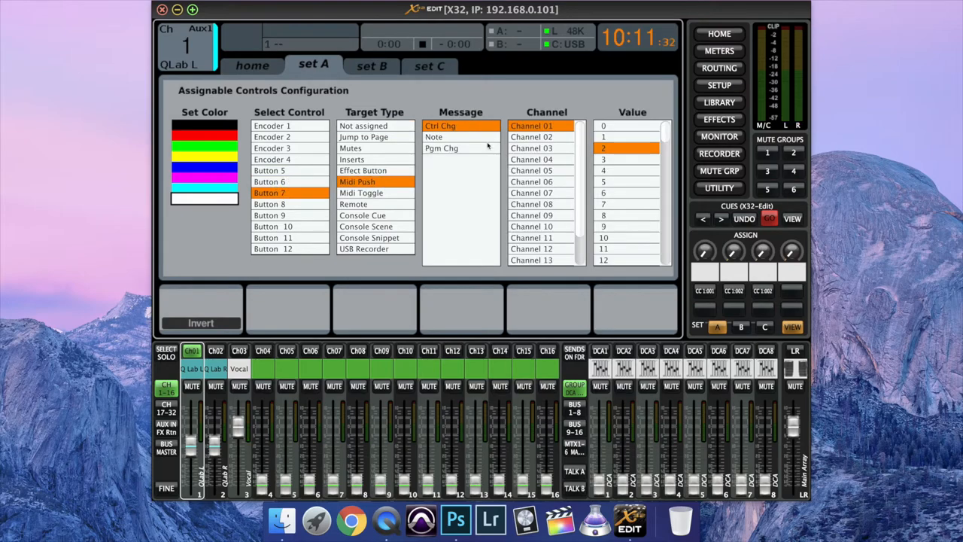
{"action": "left_click", "coordinate": [602, 159]}
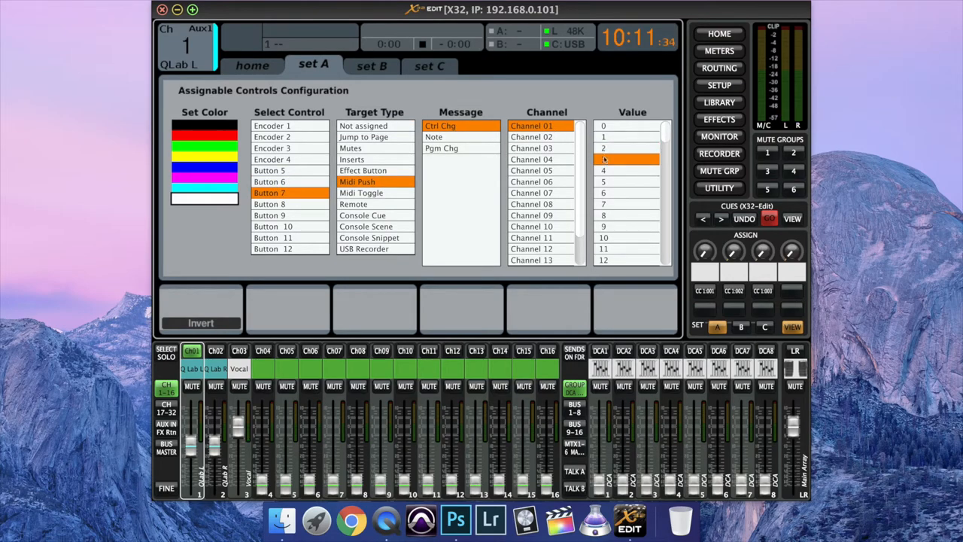
Make Button 8 a Midi Push control change as well
{"action": "left_click", "coordinate": [269, 204]}
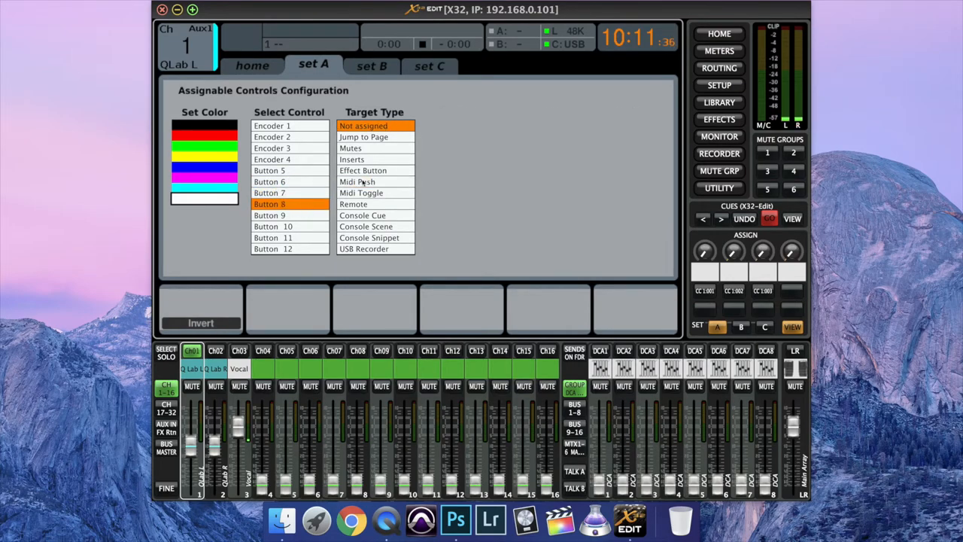
{"action": "left_click", "coordinate": [358, 181]}
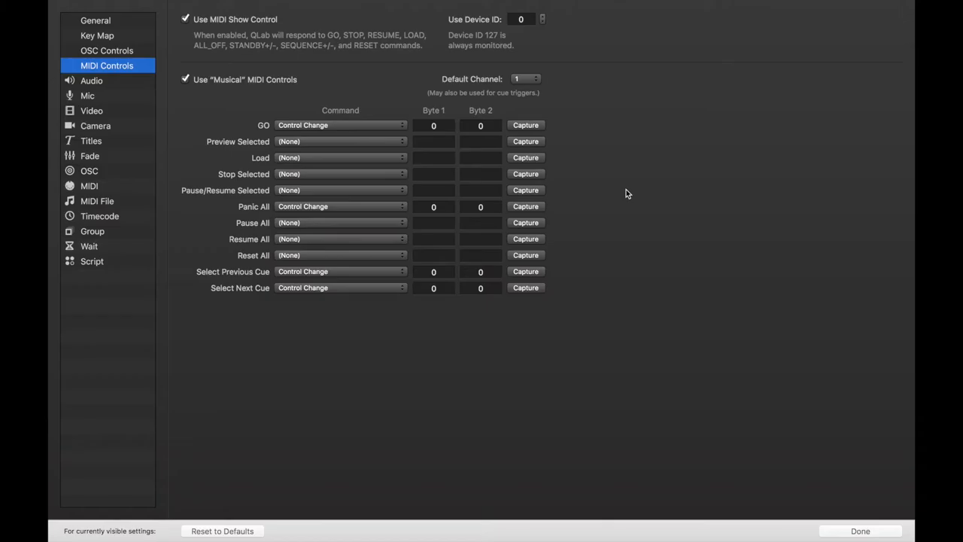
{"action": "mouse_move", "coordinate": [576, 155]}
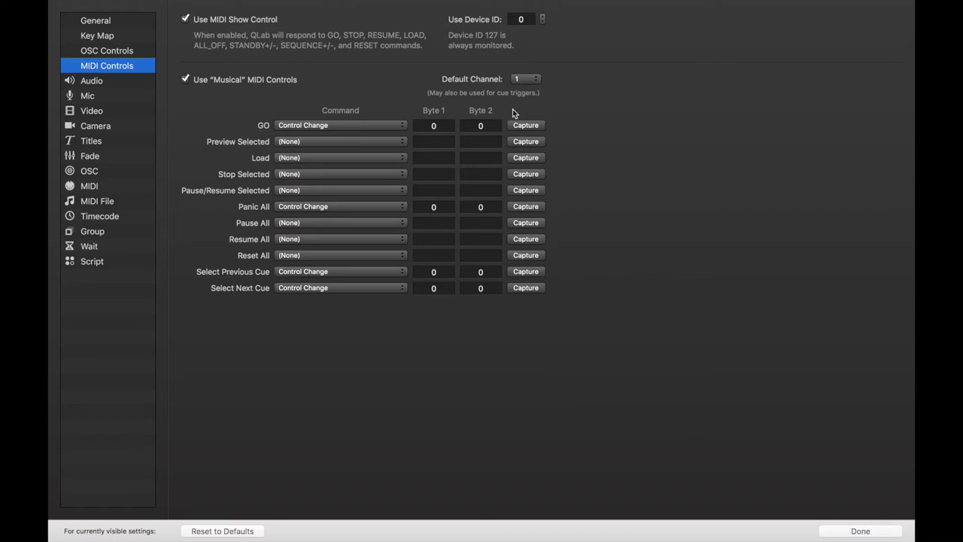
Capture GO as control change 1 and Panic All as control change 2, both value 127
{"action": "left_click", "coordinate": [527, 124]}
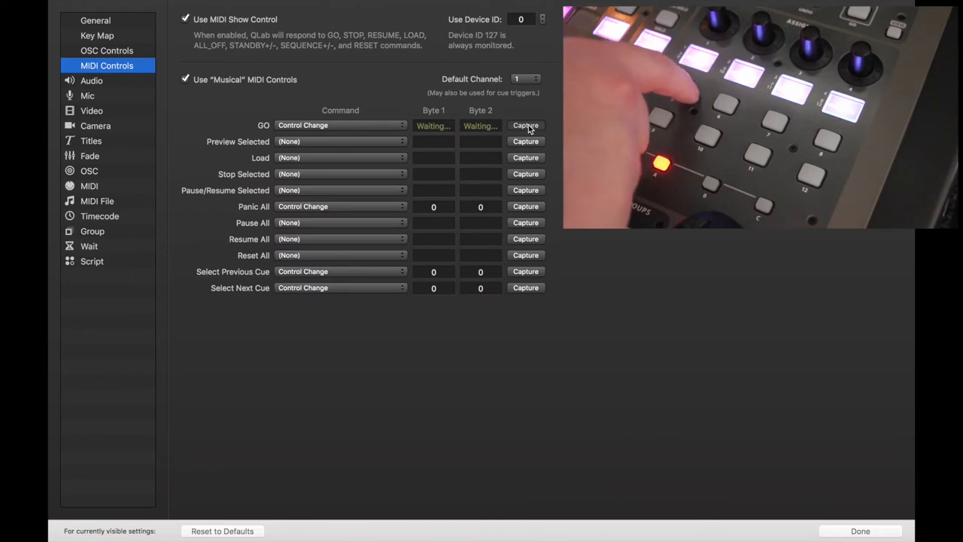
{"action": "left_click", "coordinate": [525, 125]}
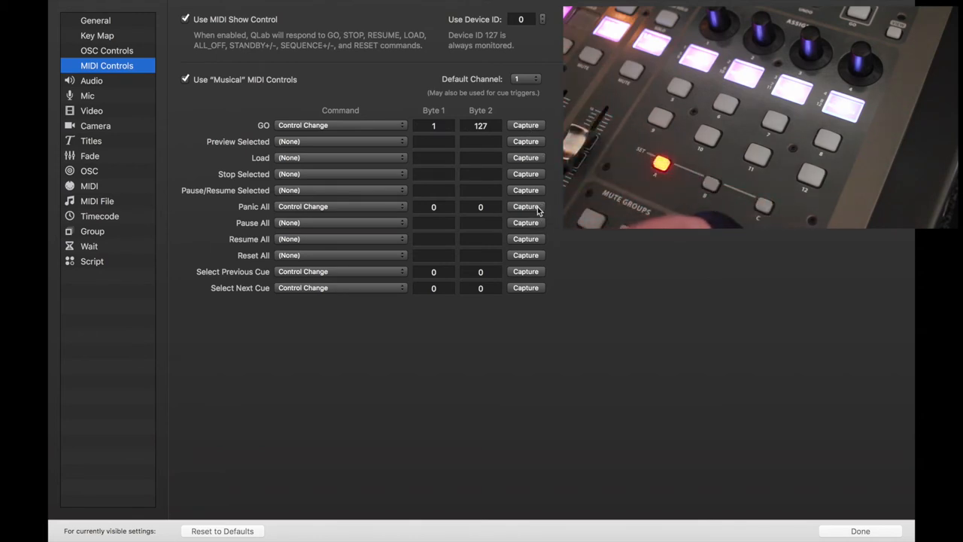
{"action": "left_click", "coordinate": [525, 206]}
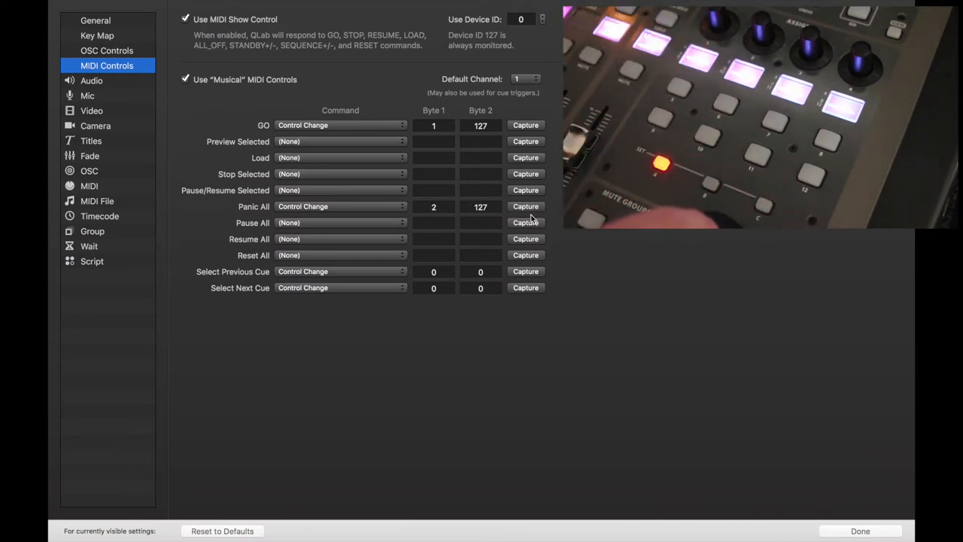
Start capturing Select Previous Cue and Select Next Cue from the console buttons
{"action": "left_click", "coordinate": [525, 270]}
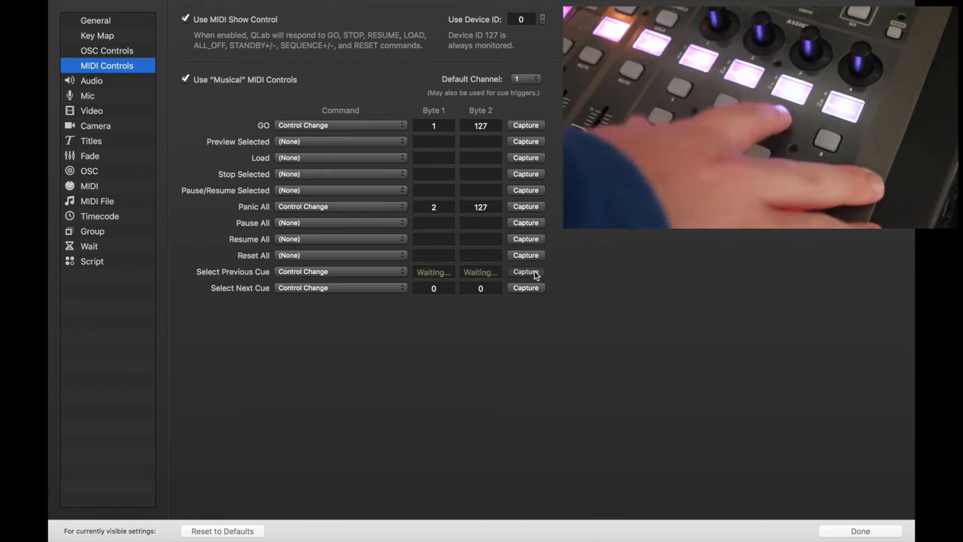
{"action": "left_click", "coordinate": [525, 287]}
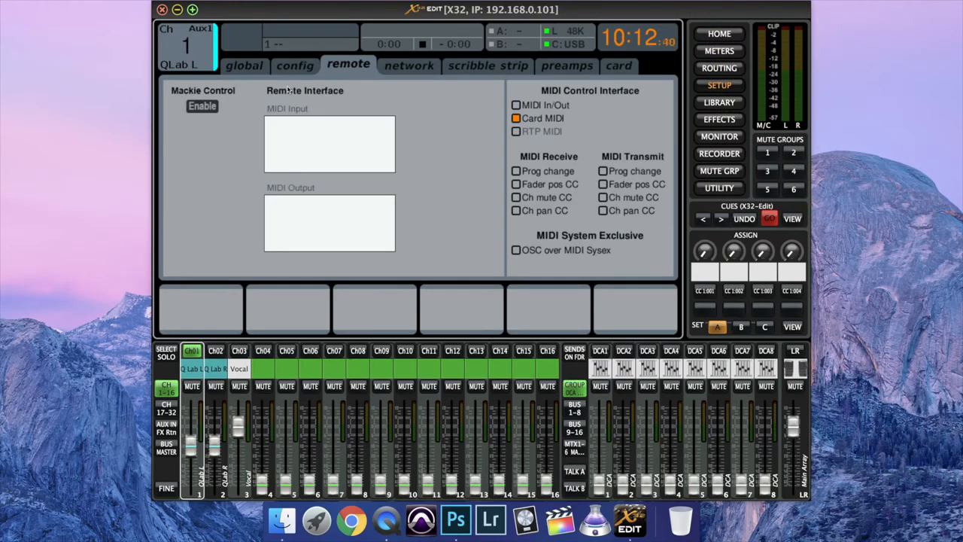
{"action": "left_click", "coordinate": [244, 66]}
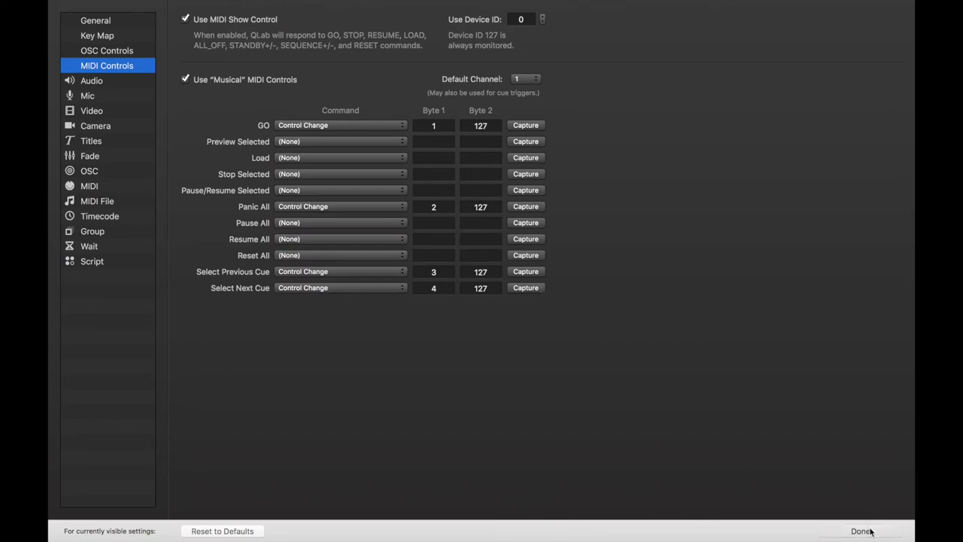
Close settings with previous/next cue on control changes 3 and 4, moving the playhead to Rumble
{"action": "left_click", "coordinate": [861, 529]}
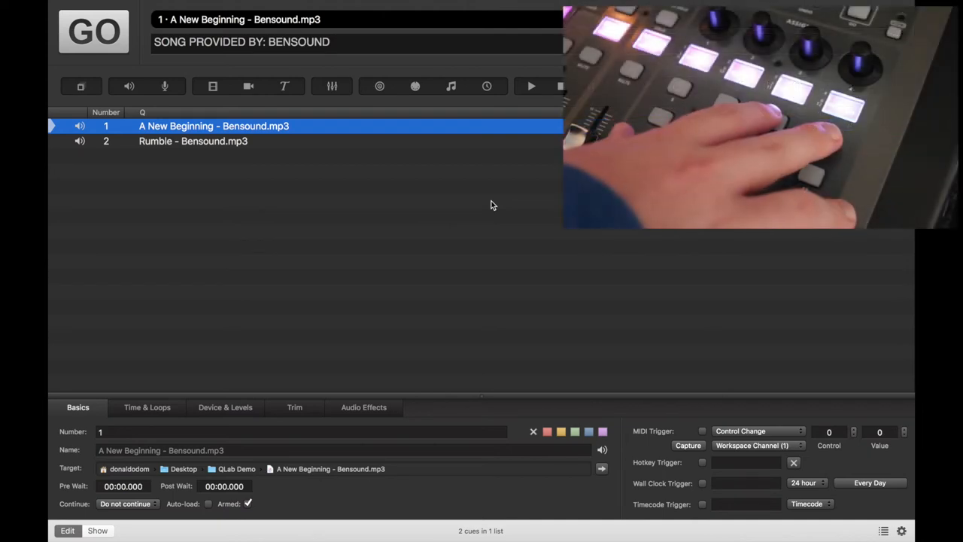
{"action": "left_click", "coordinate": [193, 141]}
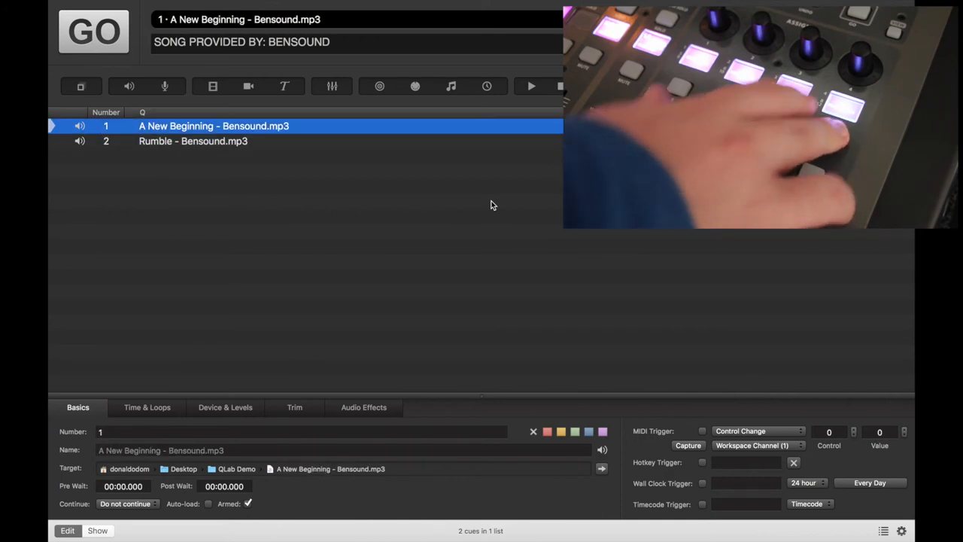
{"action": "left_click", "coordinate": [192, 141]}
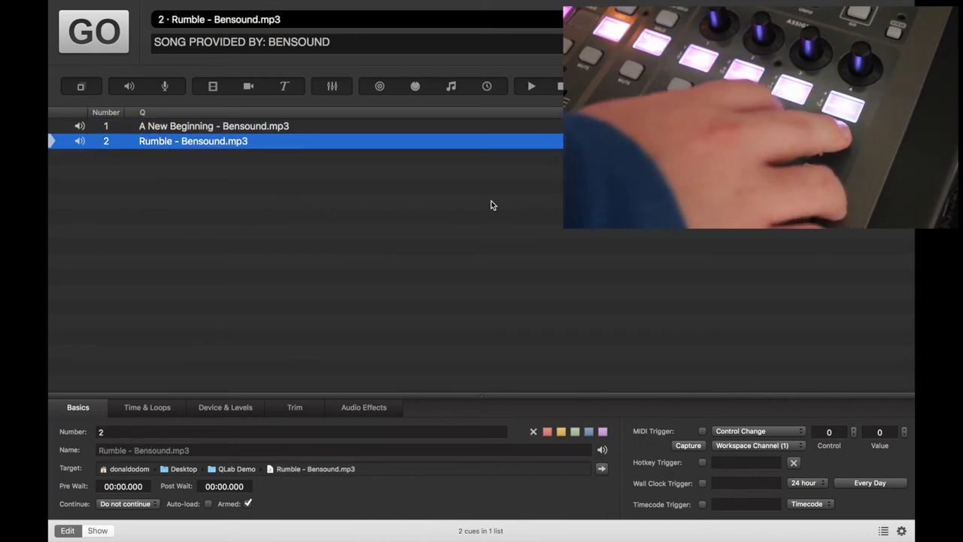
{"action": "left_click", "coordinate": [213, 126]}
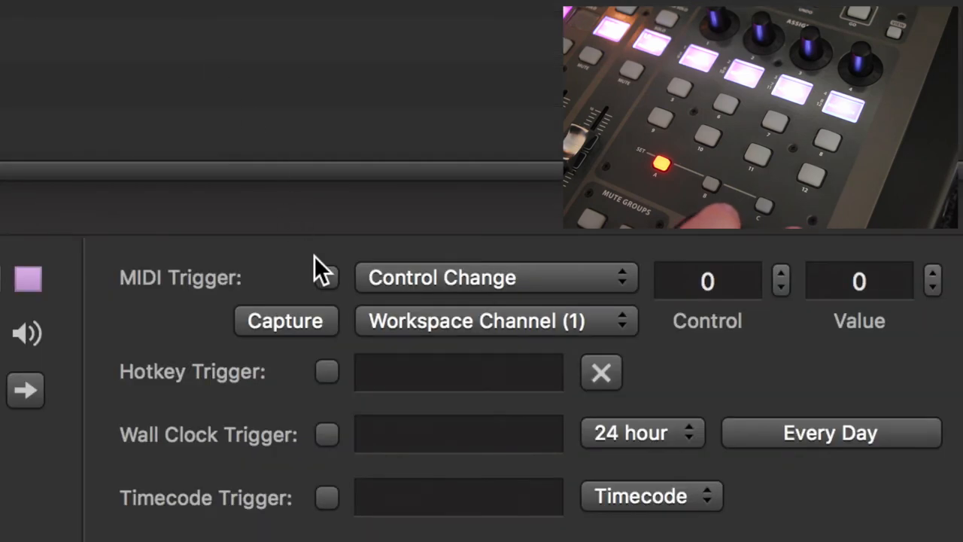
Enable the MIDI Trigger checkbox on the Rumble cue's Basics tab
{"action": "left_click", "coordinate": [327, 277]}
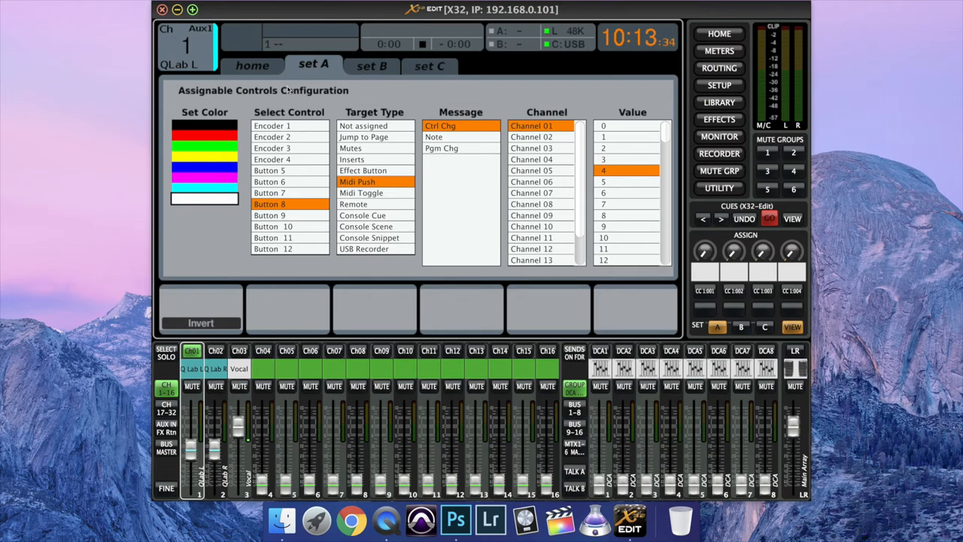
Make Button 12 a Midi Push control change on channel 1
{"action": "left_click", "coordinate": [272, 248]}
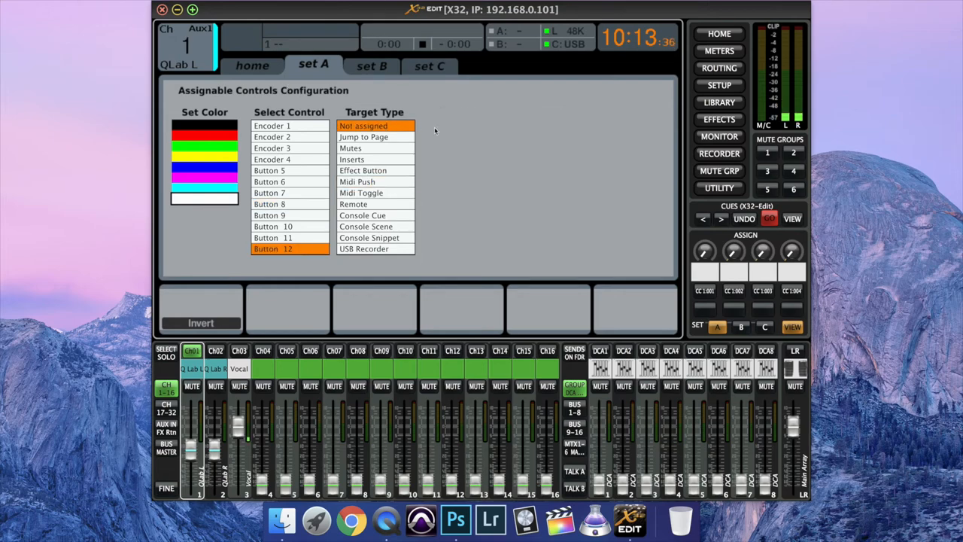
{"action": "left_click", "coordinate": [356, 180]}
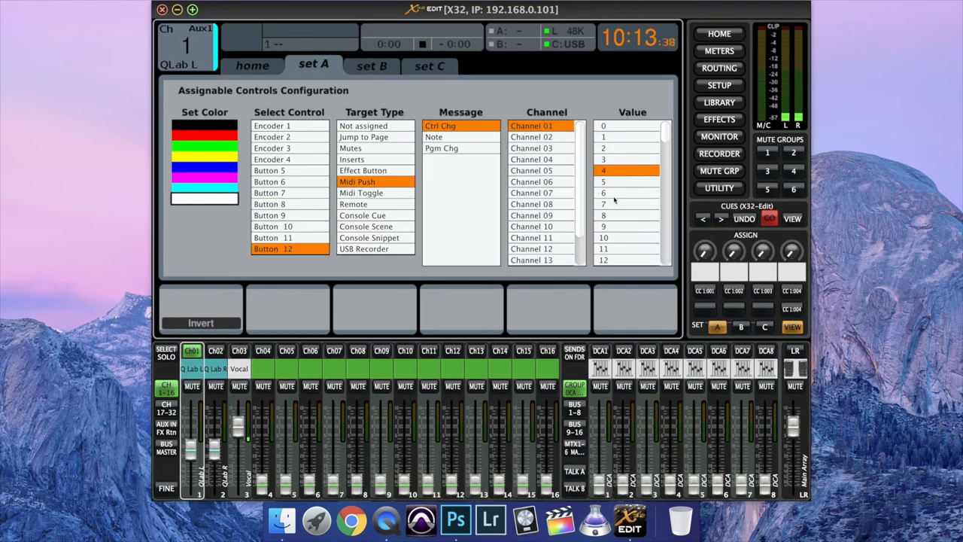
{"action": "scroll", "scroll_direction": "down", "scroll_amount": 3}
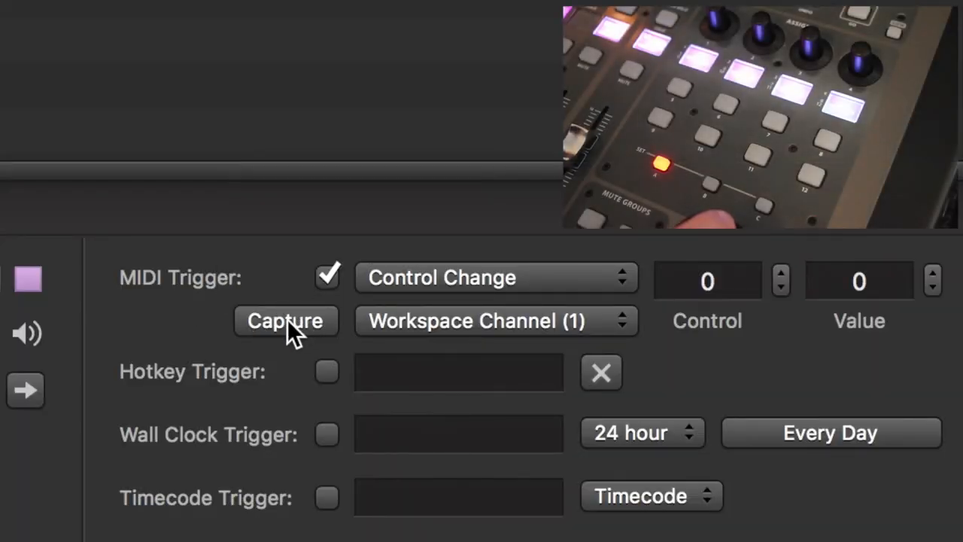
Capture the Rumble cue's trigger as control change 11, value 127, from button 12
{"action": "left_click", "coordinate": [285, 321]}
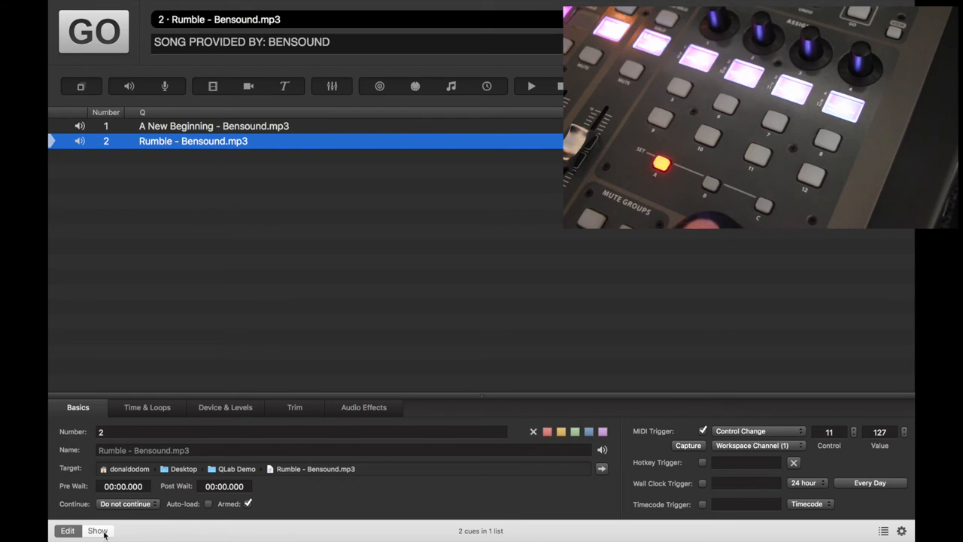
Switch to Show and back to Edit, then add an untitled Mic cue as cue 11
{"action": "left_click", "coordinate": [97, 530]}
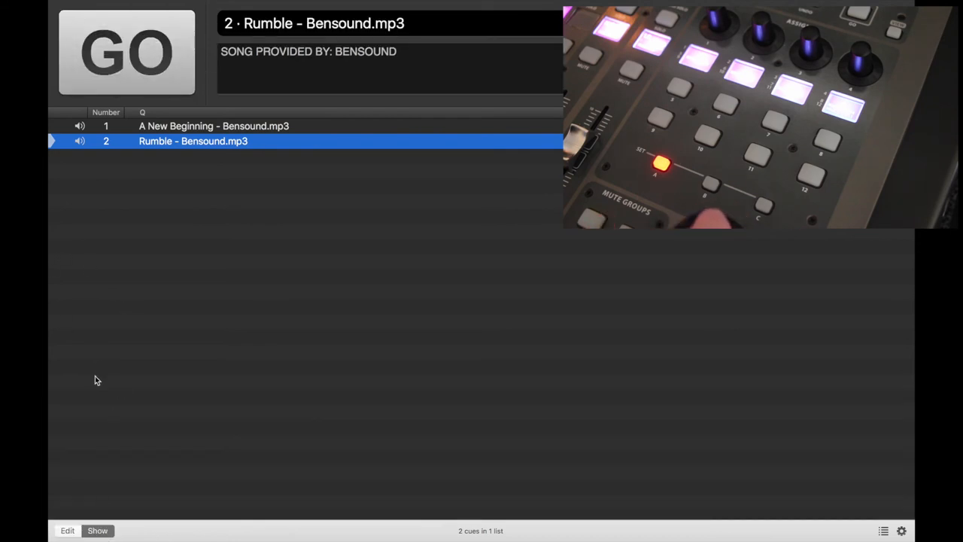
{"action": "left_click", "coordinate": [66, 529]}
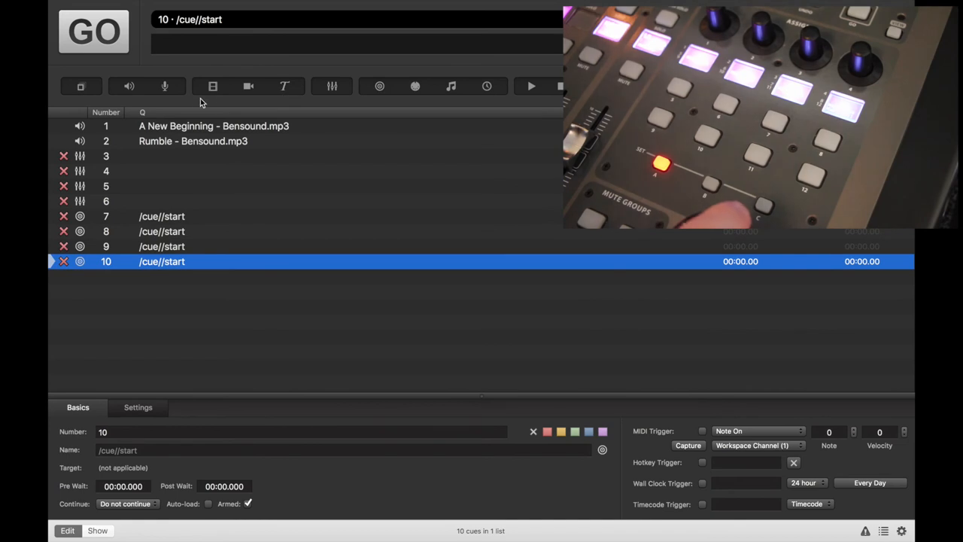
{"action": "left_click", "coordinate": [164, 85]}
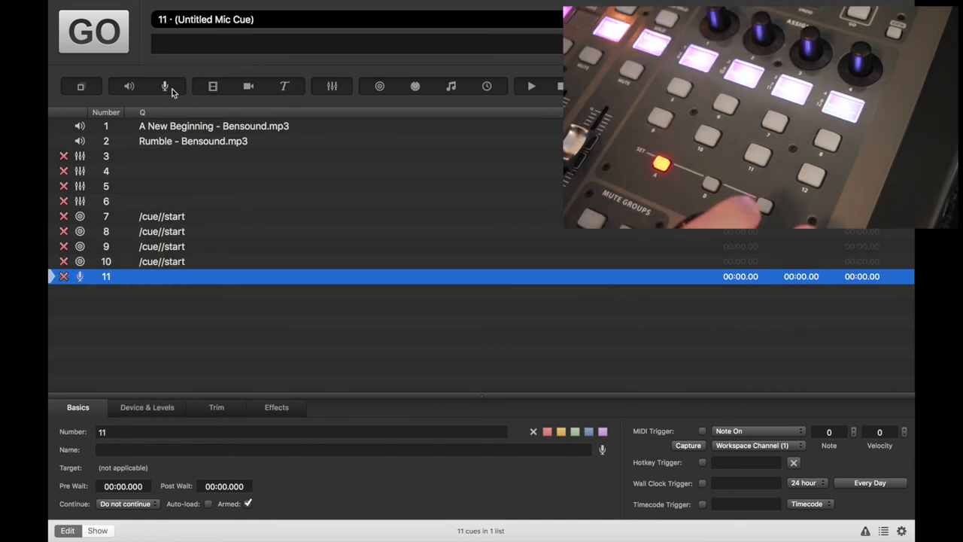